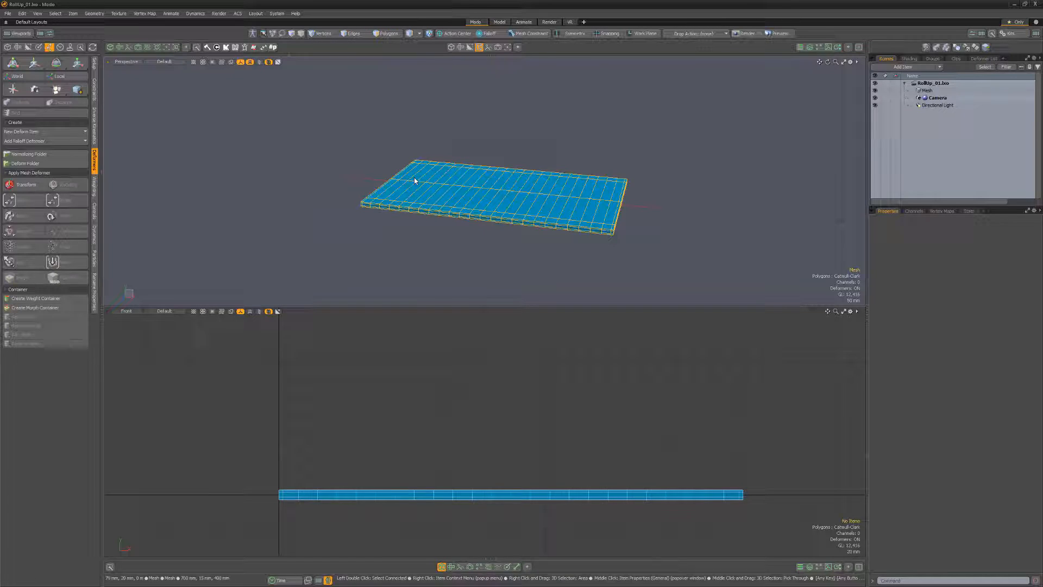
Step: Select the slab mesh and apply a Bend mesh deformer to it
{"action": "left_click", "coordinate": [926, 90]}
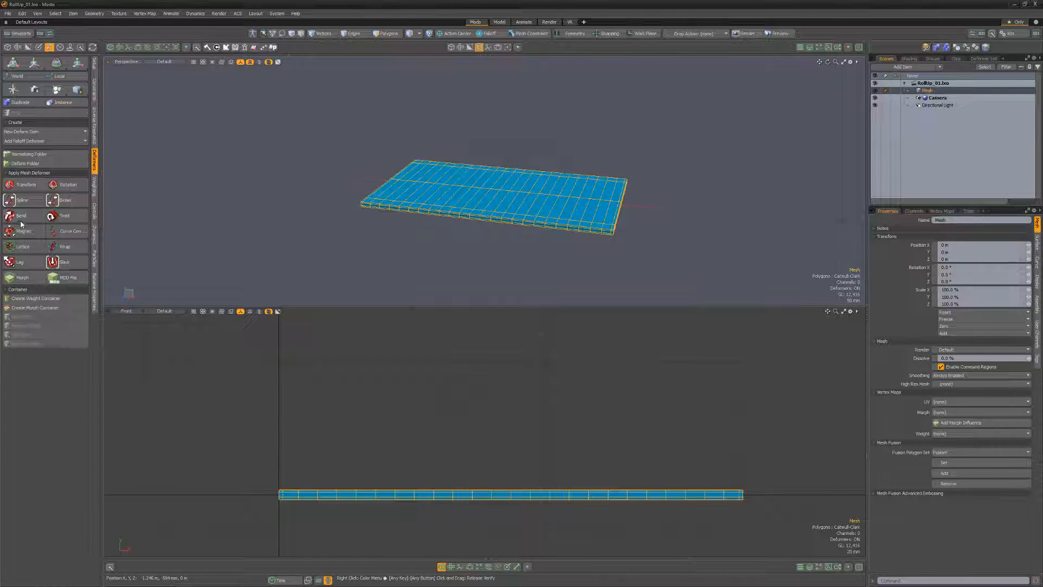
{"action": "left_click", "coordinate": [21, 215]}
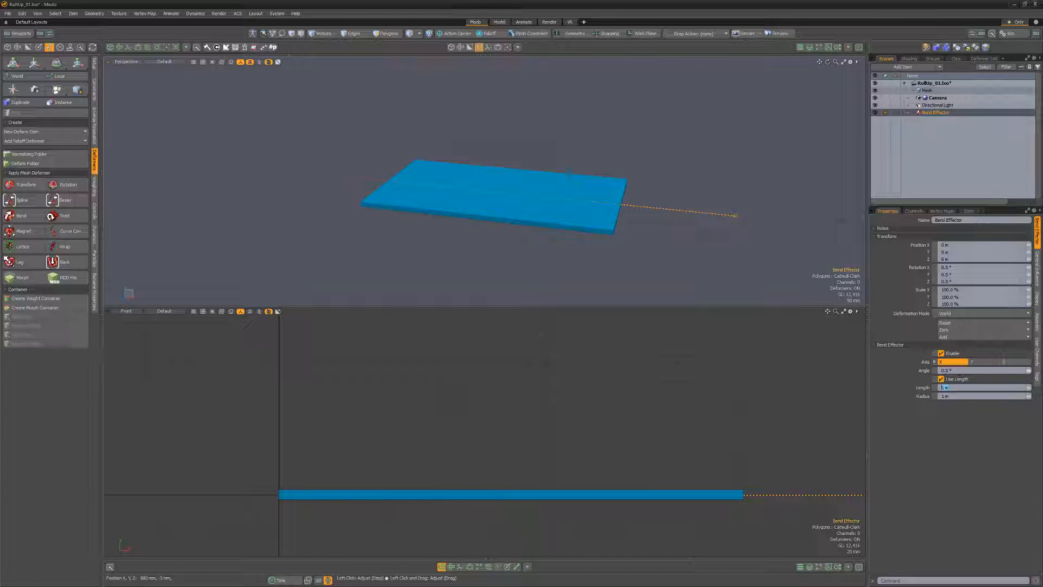
Step: Set the bend angle so the slab curls a full 360° into a tube
{"action": "left_click", "coordinate": [983, 387]}
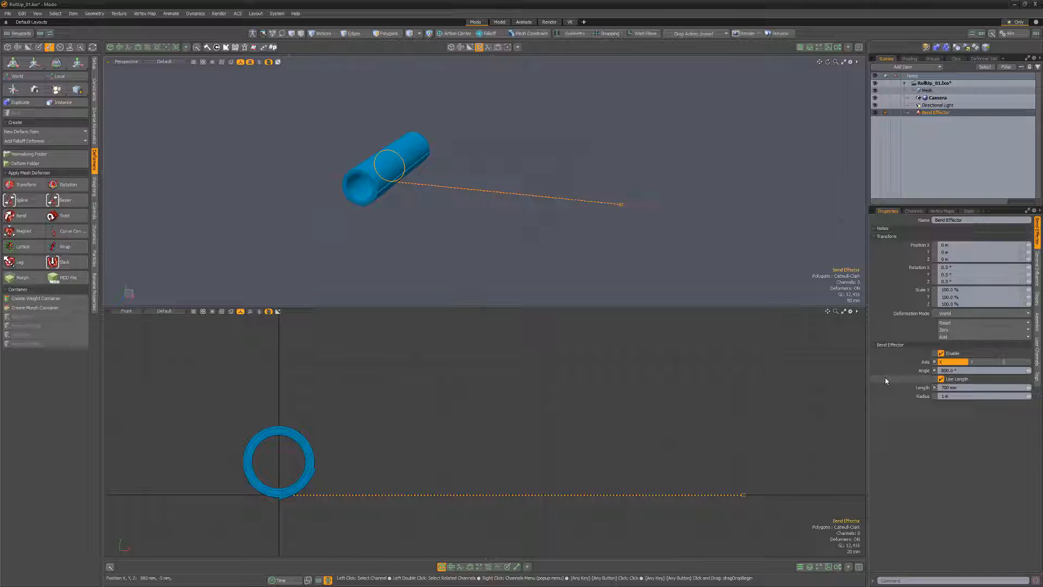
{"action": "left_click", "coordinate": [926, 91]}
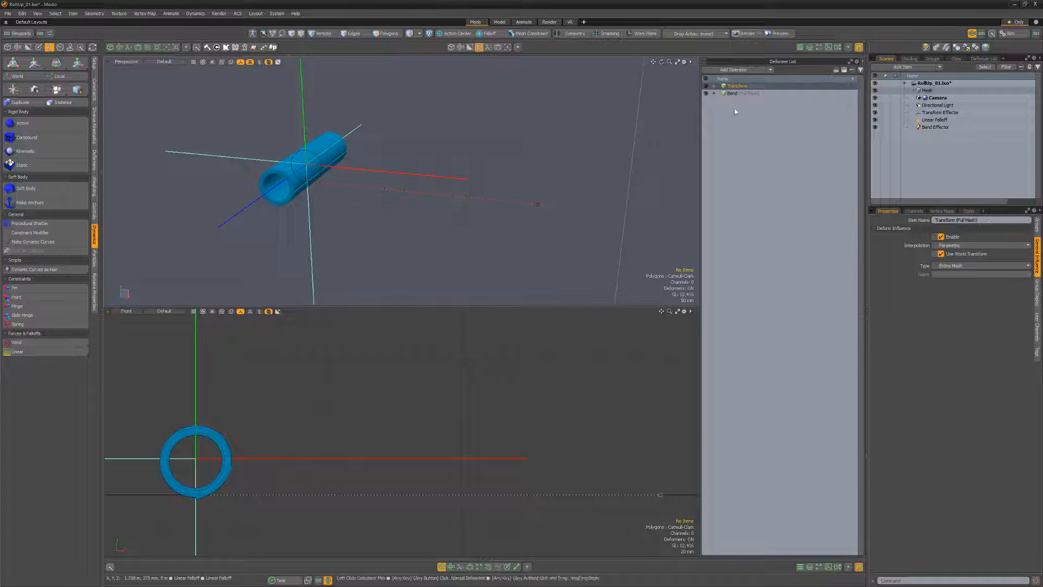
Step: Move the Bend (Full Mesh) deformer above Transform (Pull Mesh) in the stack
{"action": "left_click", "coordinate": [732, 92]}
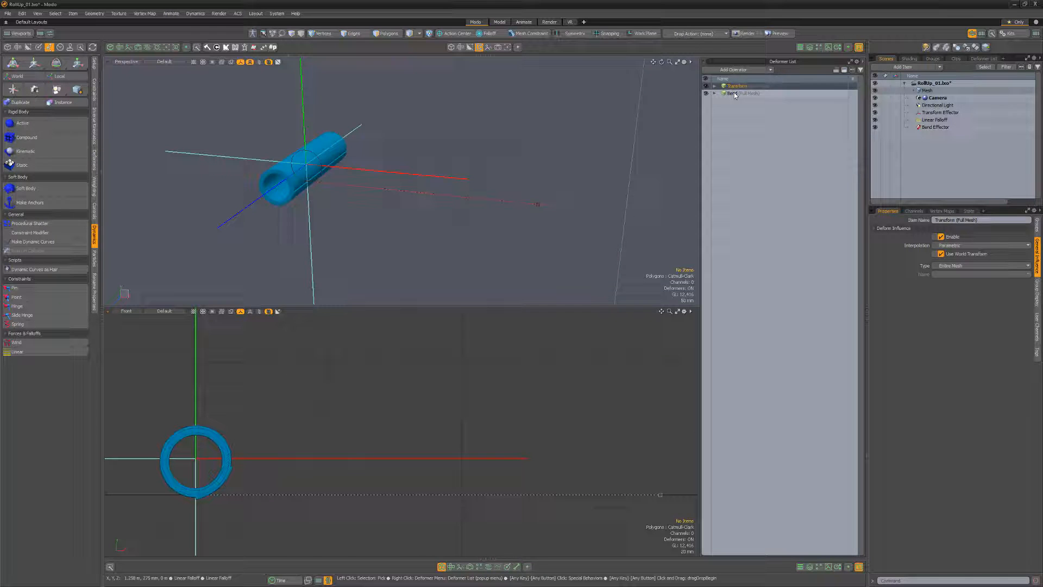
{"action": "left_click", "coordinate": [731, 93]}
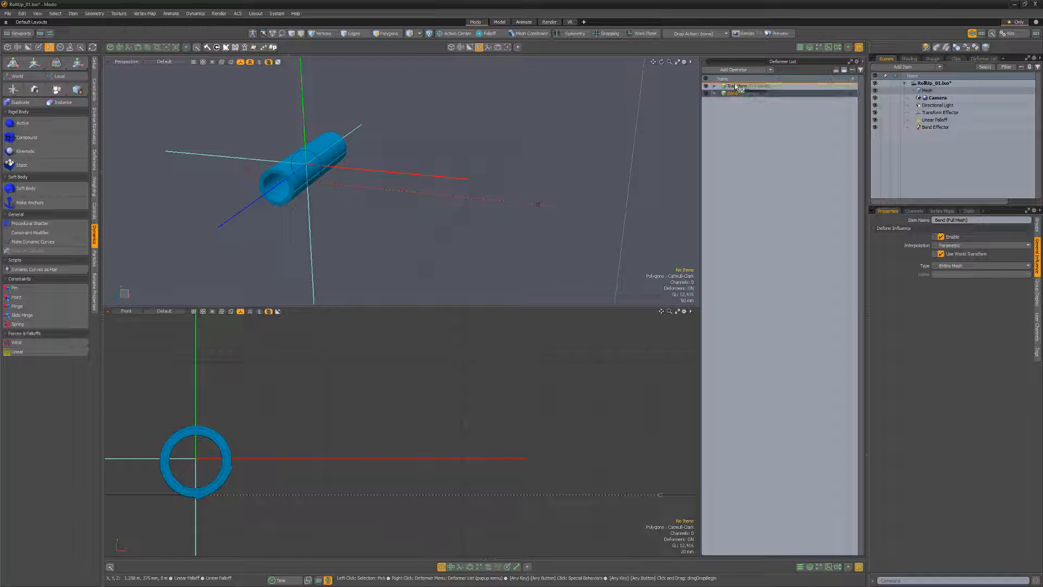